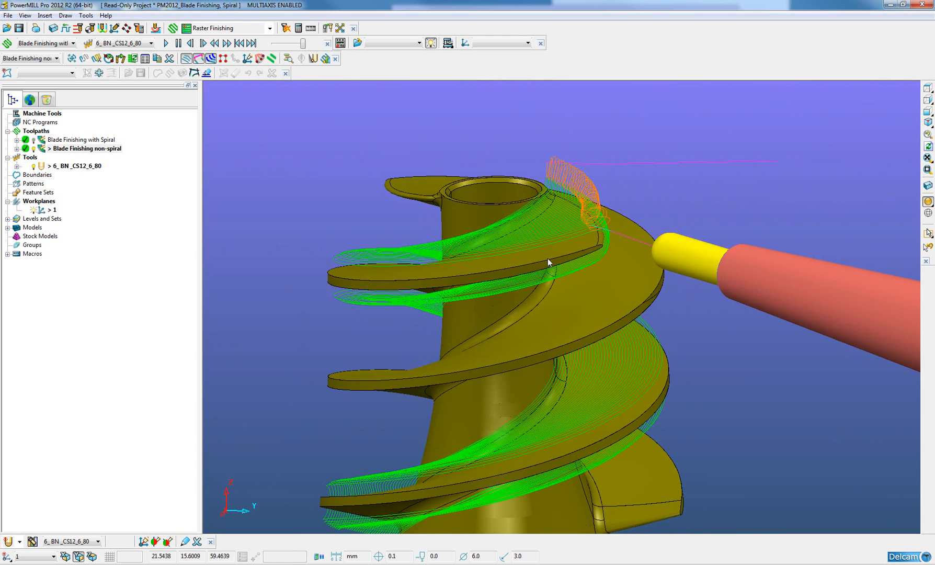
pyautogui.moveTo(553, 249)
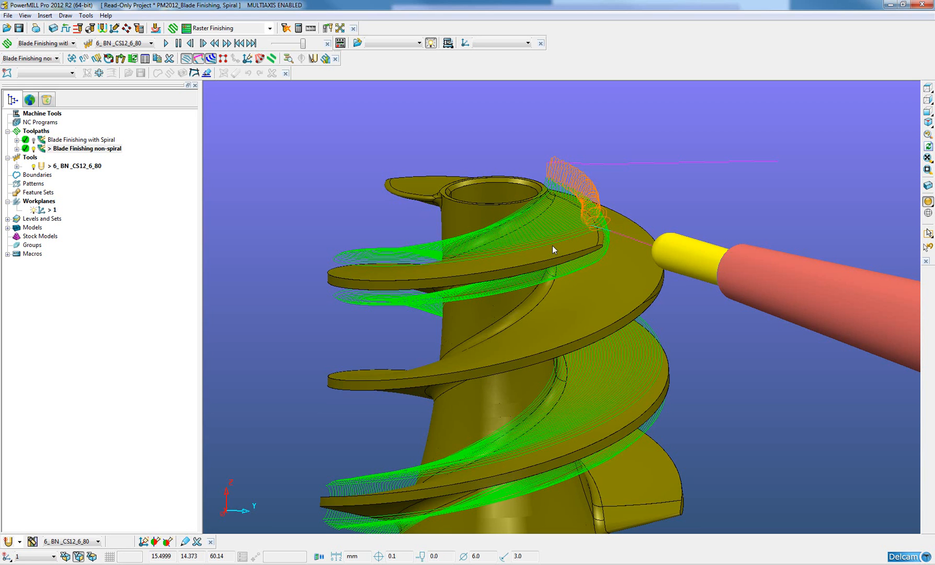
pyautogui.moveTo(405, 190)
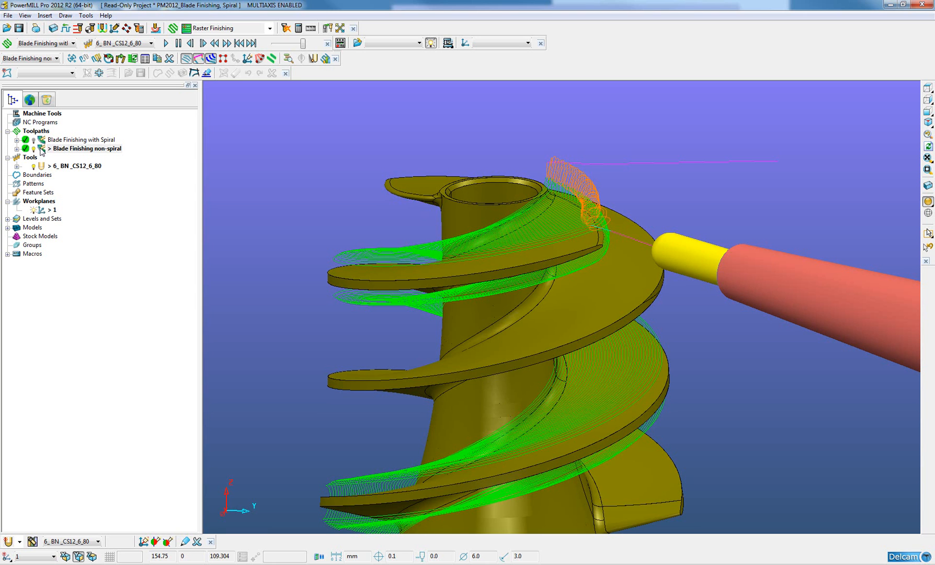
# Activate the 'Blade Finishing with Spiral' toolpath in Explorer and bring up its context menu
pyautogui.click(84, 140)
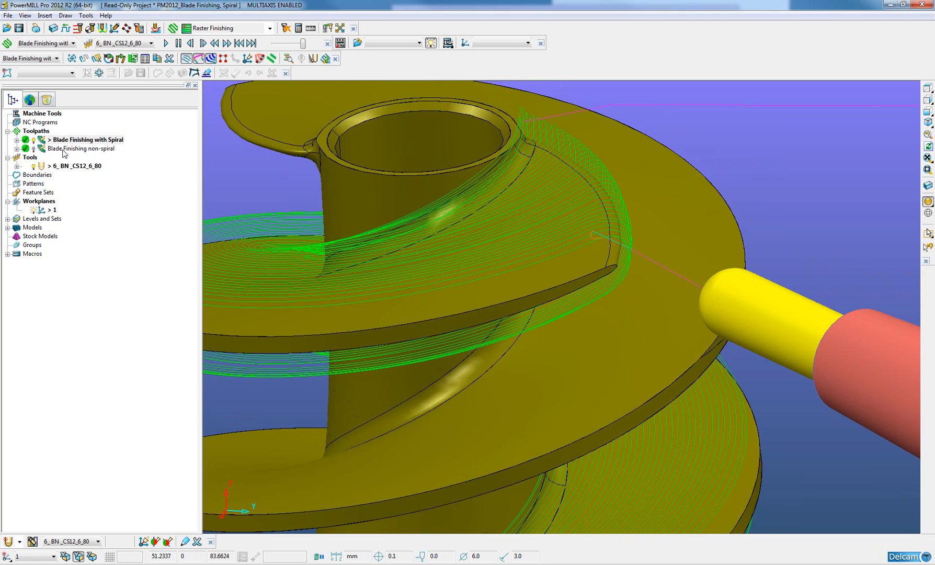
pyautogui.rightClick(88, 139)
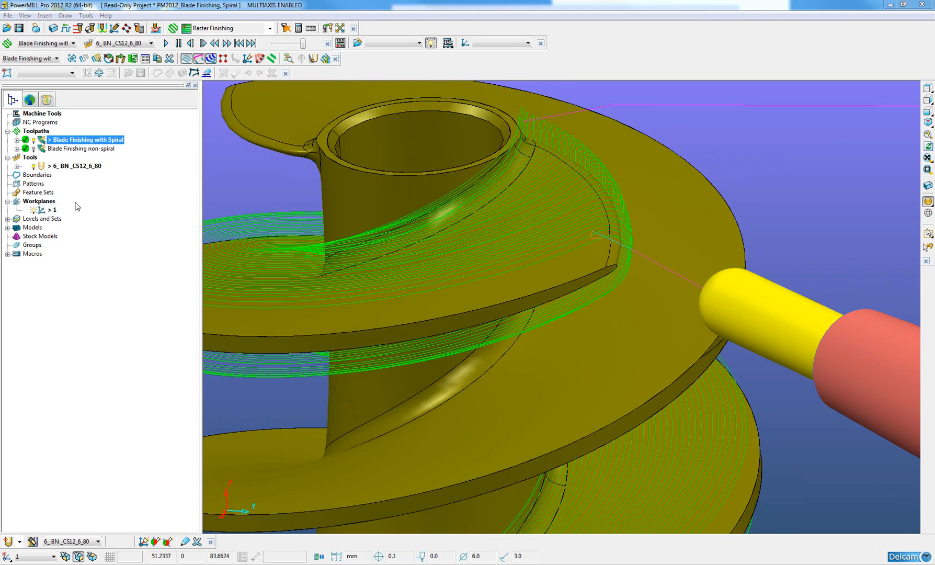
pyautogui.moveTo(281, 202)
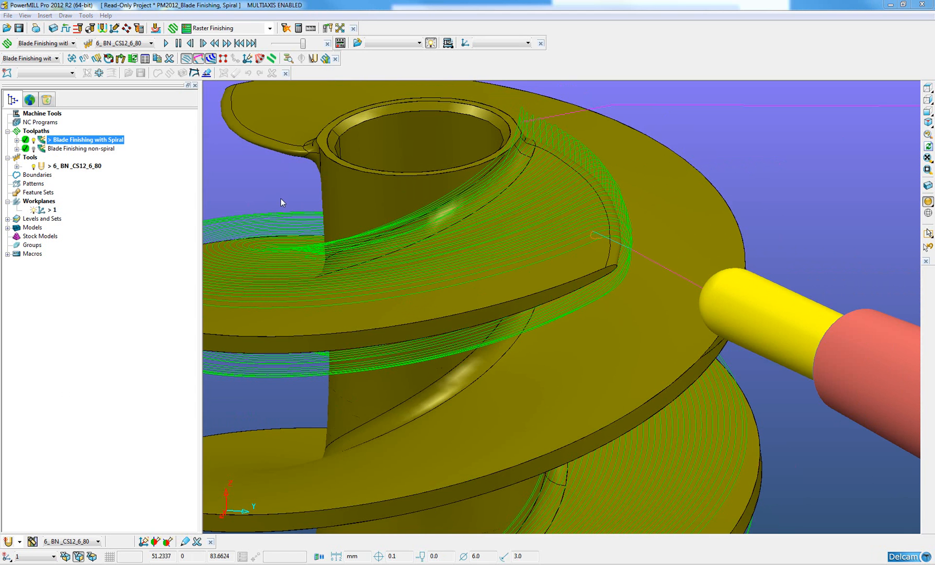
# Open the spiral toolpath's Blade Finishing Machining page and keep the offset mode as Merge
pyautogui.doubleClick(86, 139)
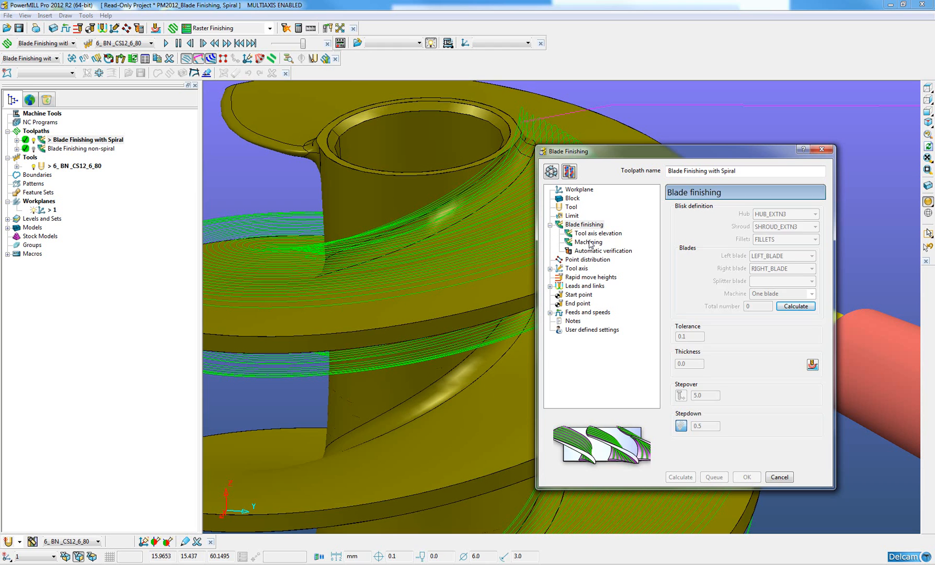
pyautogui.click(588, 242)
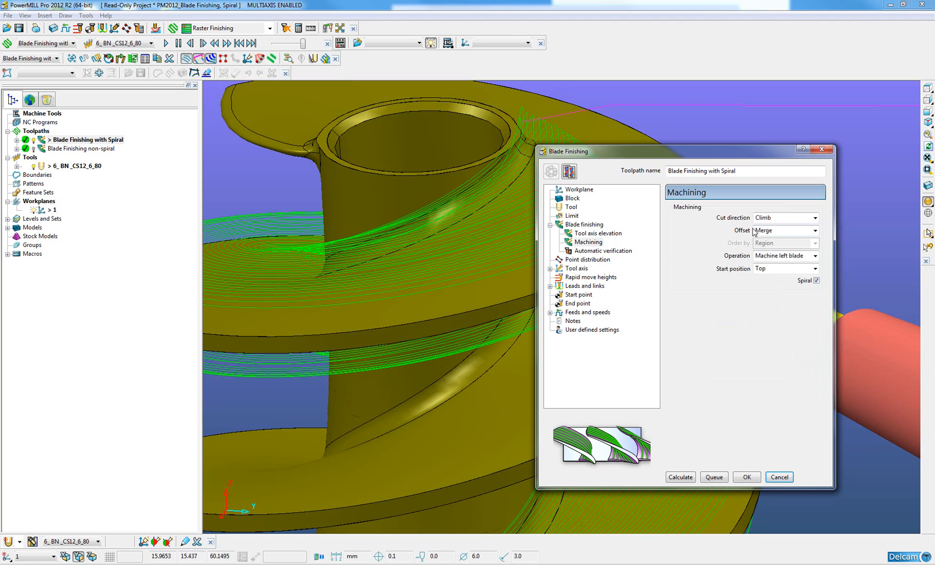
pyautogui.click(815, 230)
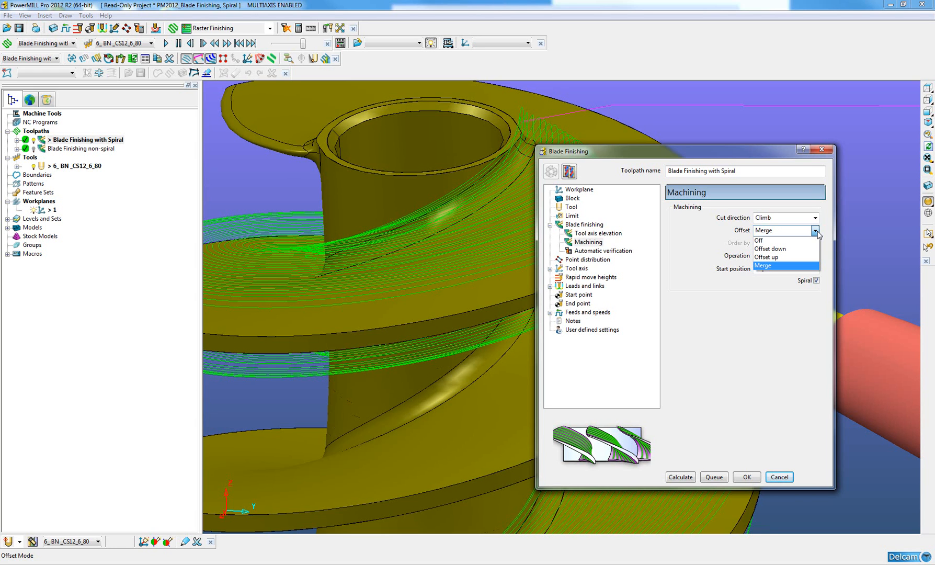
pyautogui.click(764, 266)
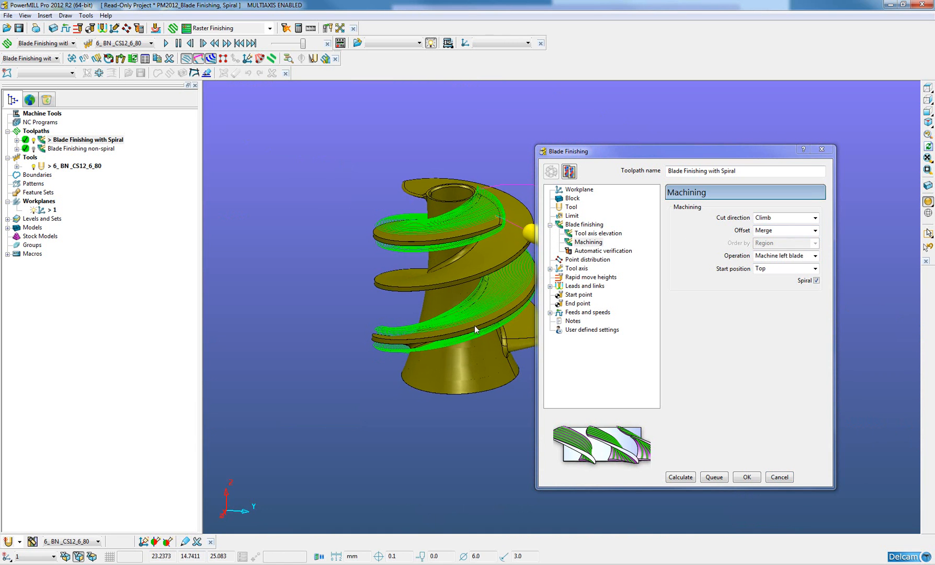
pyautogui.moveTo(495, 222)
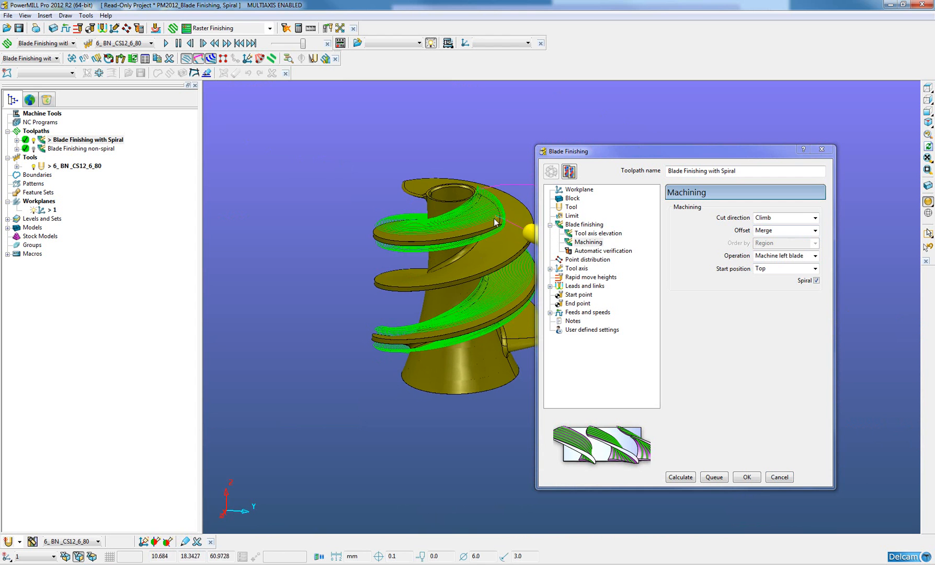
pyautogui.moveTo(495, 222); pyautogui.dragTo(418, 341)
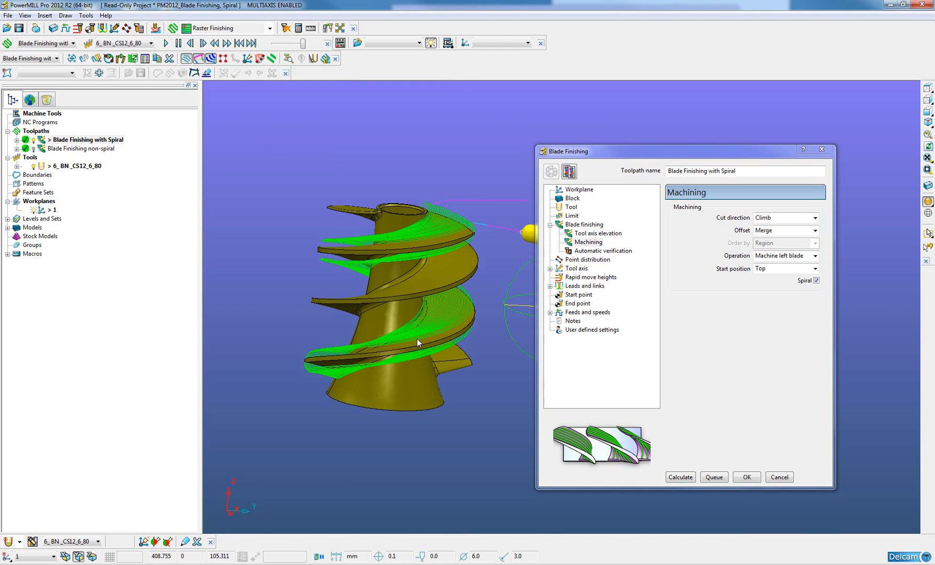
pyautogui.moveTo(417, 343); pyautogui.dragTo(356, 387)
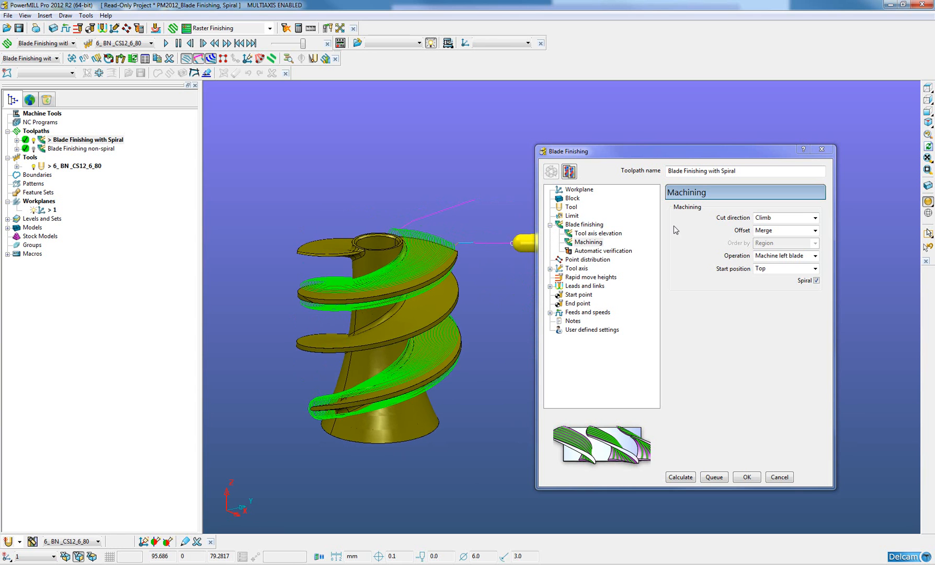
pyautogui.moveTo(721, 276)
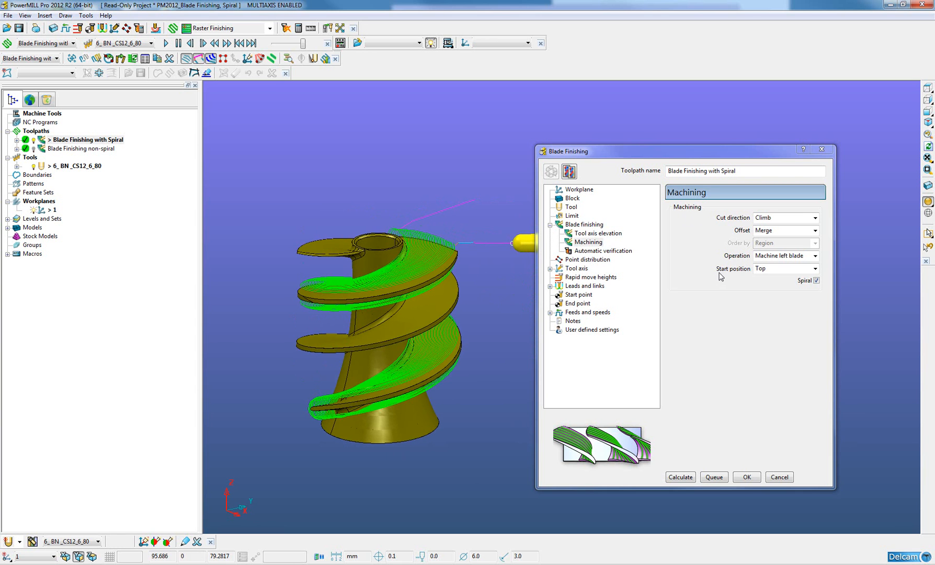
pyautogui.moveTo(738, 276)
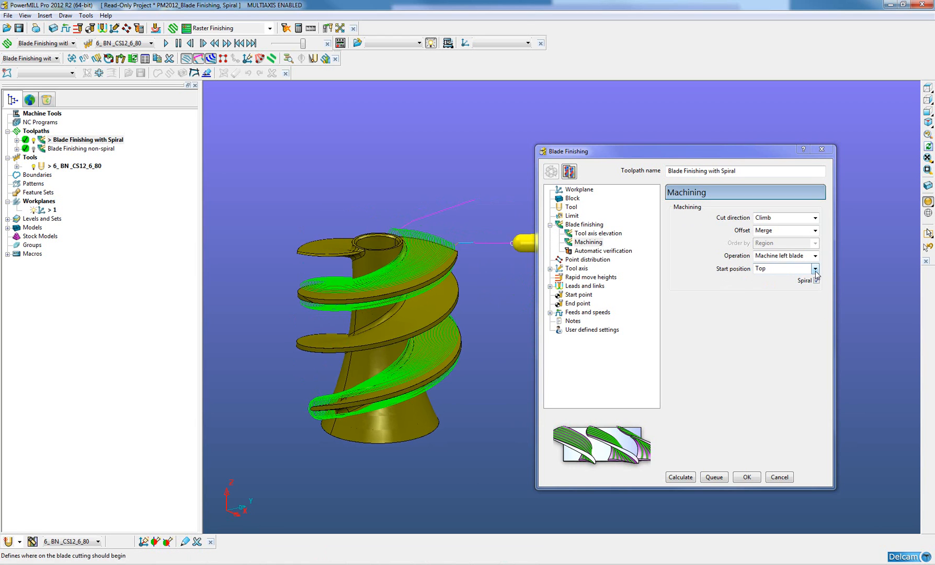
pyautogui.click(815, 281)
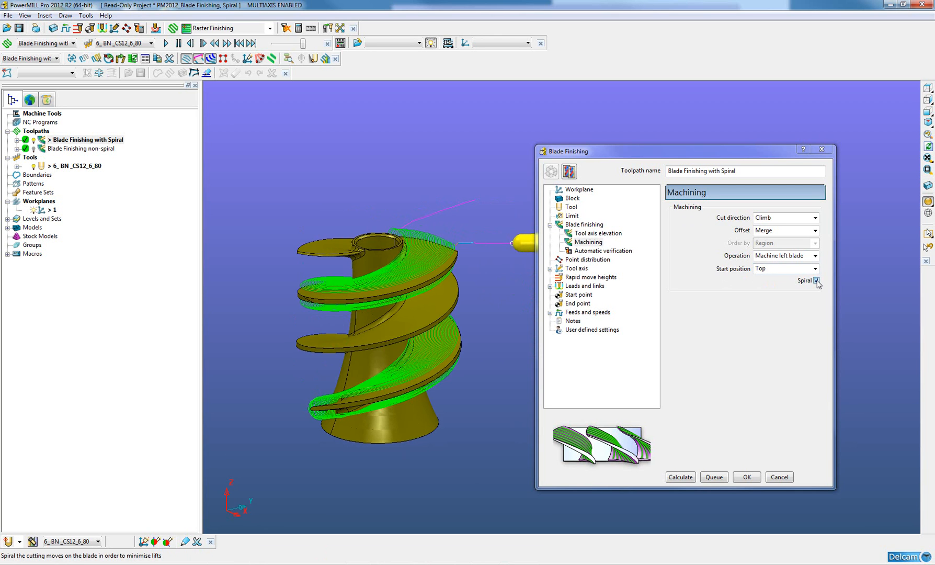